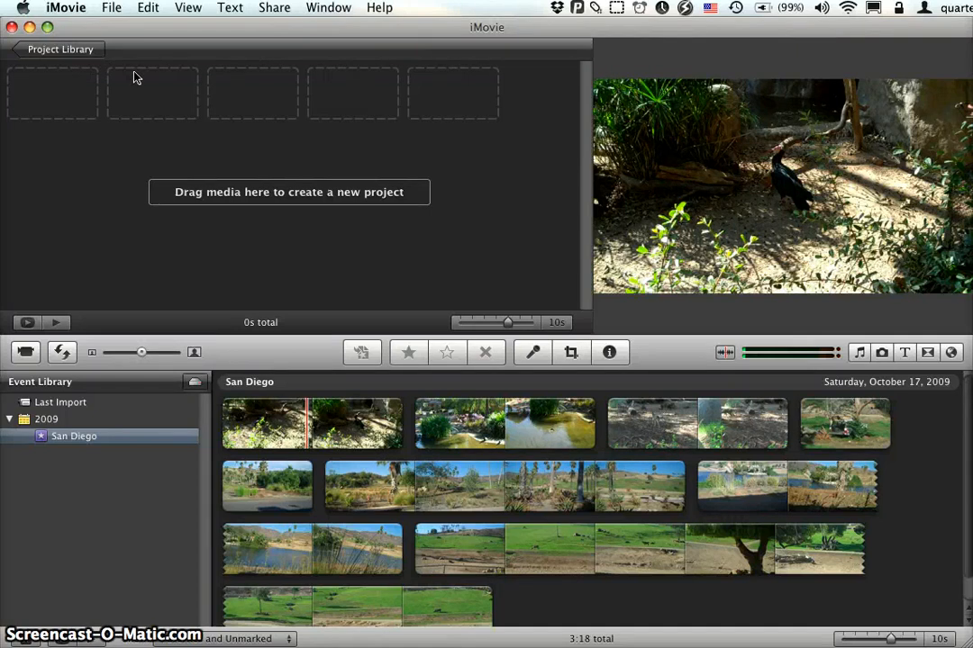
Show the About iMovie window with iMovie '09 version 8.0.5
left_click(66, 8)
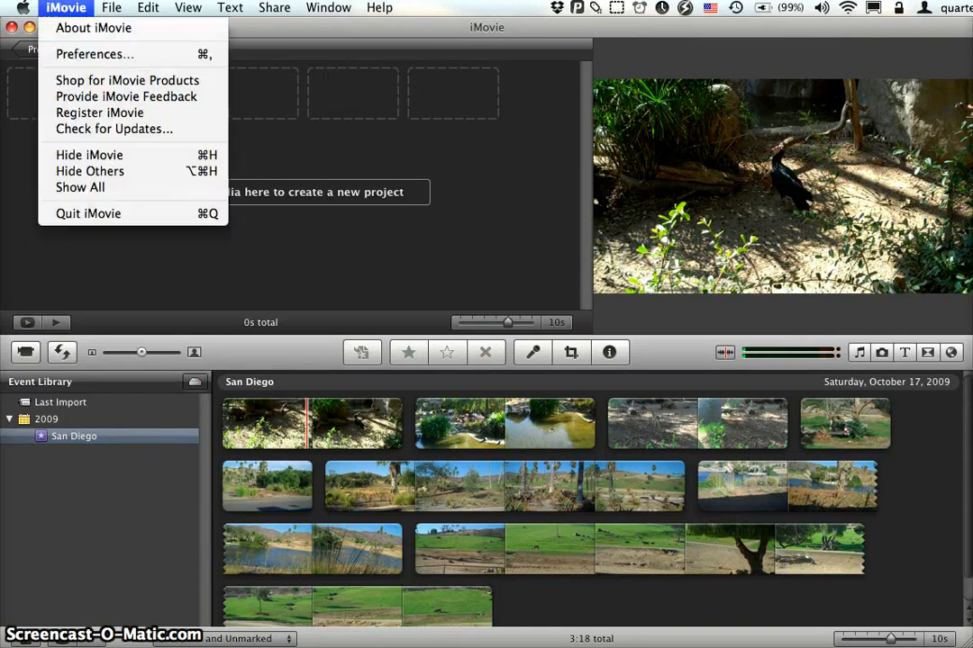
left_click(94, 27)
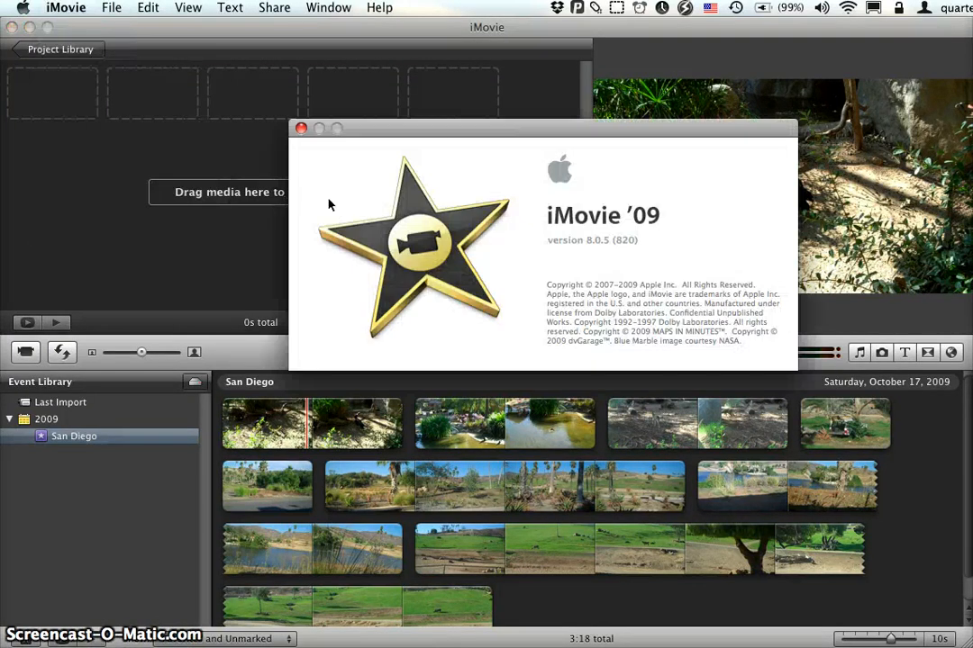
mouse_move(468, 140)
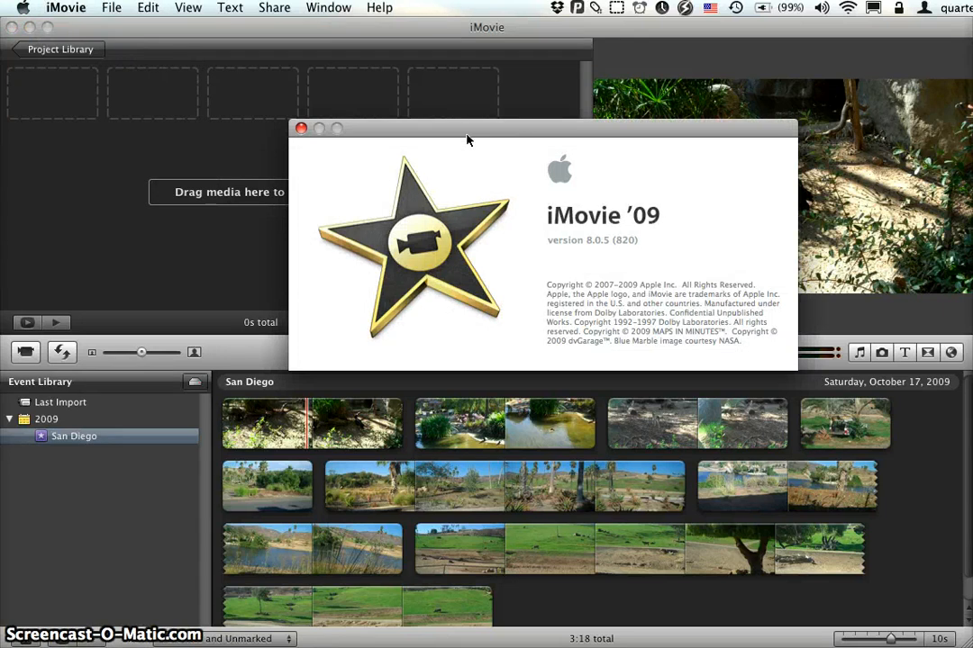
mouse_move(491, 144)
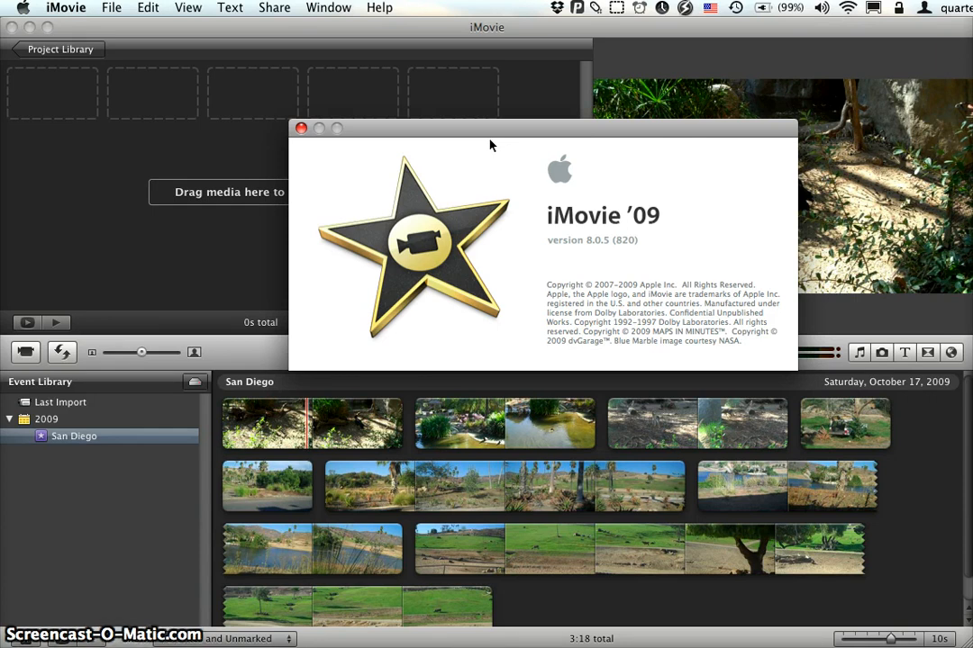
mouse_move(322, 149)
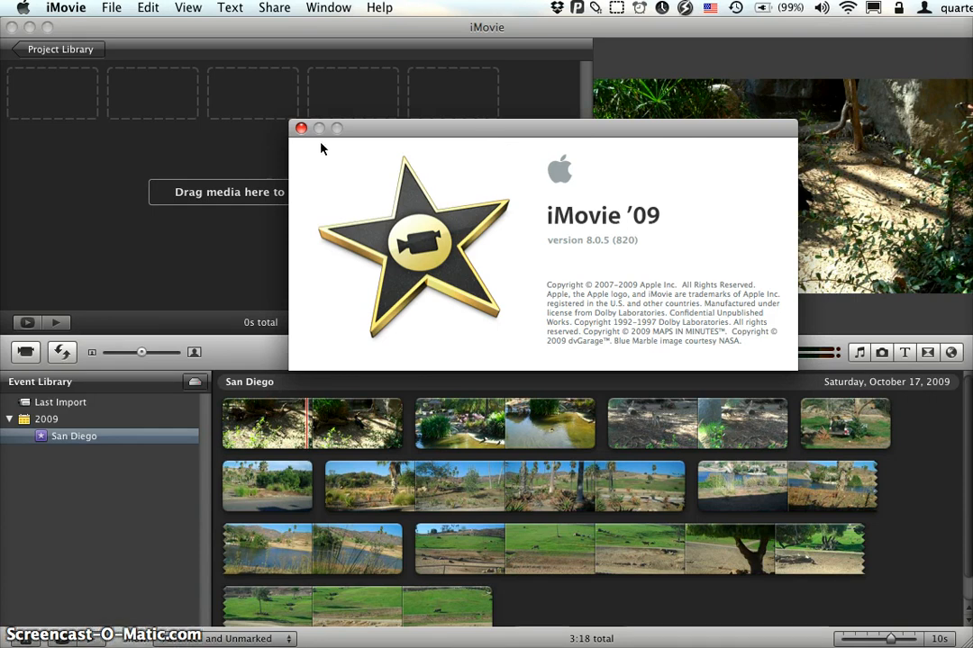
Close the About iMovie window to return to the San Diego event clips
left_click(301, 128)
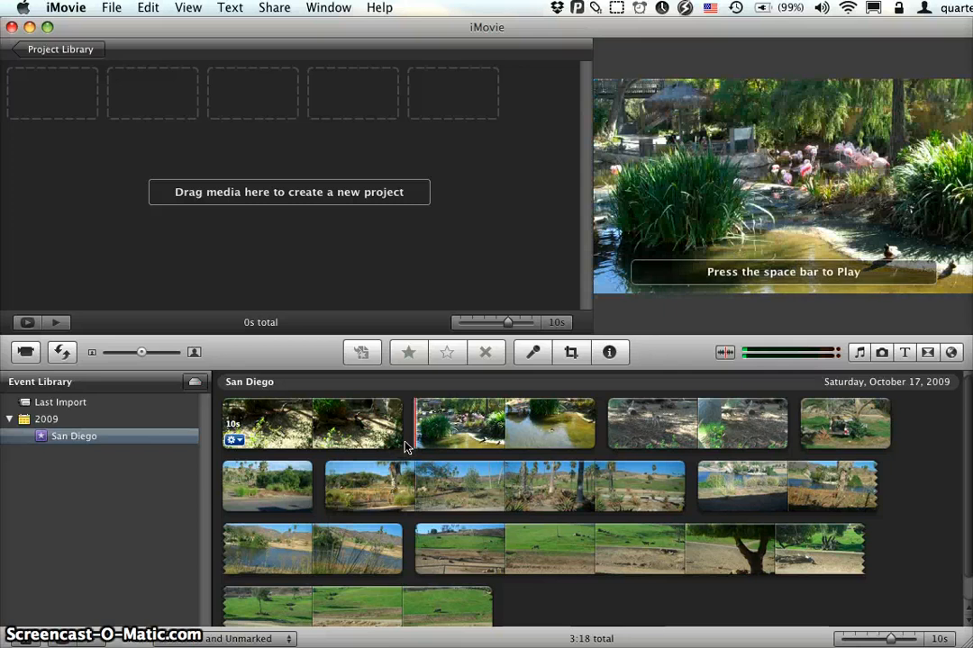
mouse_move(401, 423)
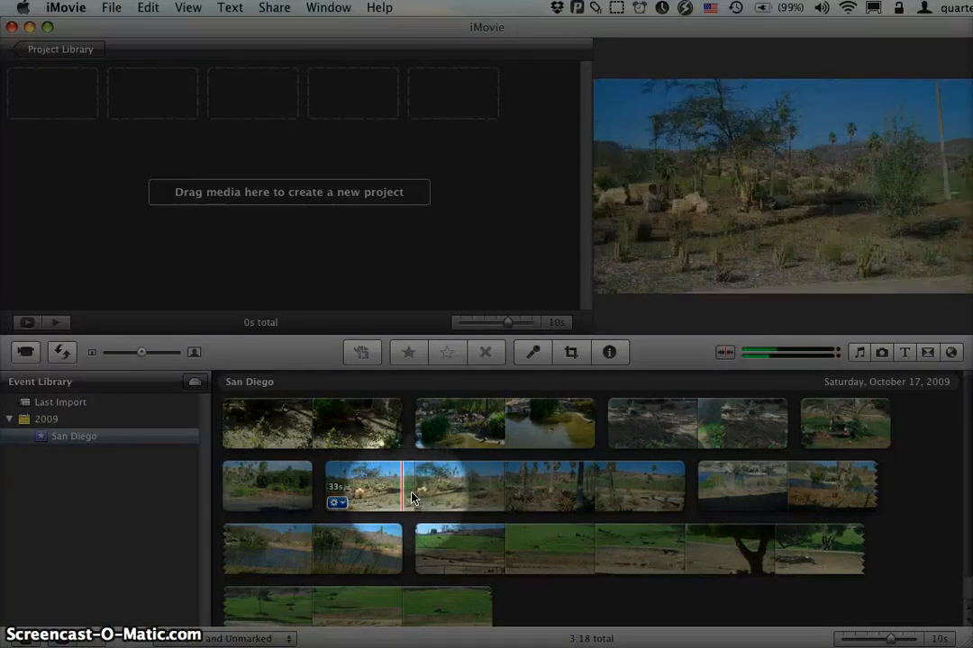
mouse_move(499, 495)
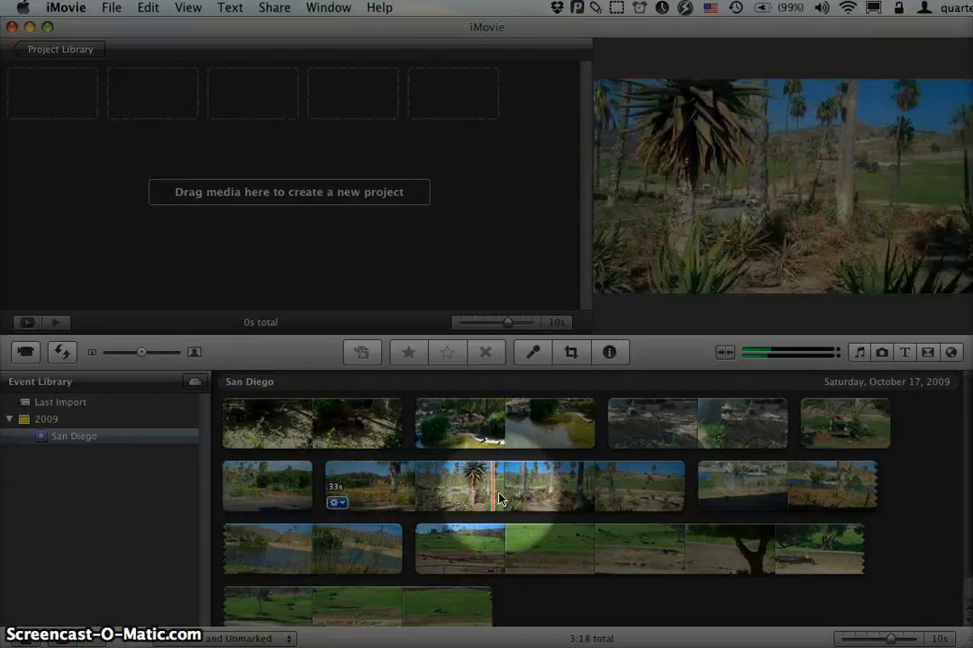
mouse_move(572, 494)
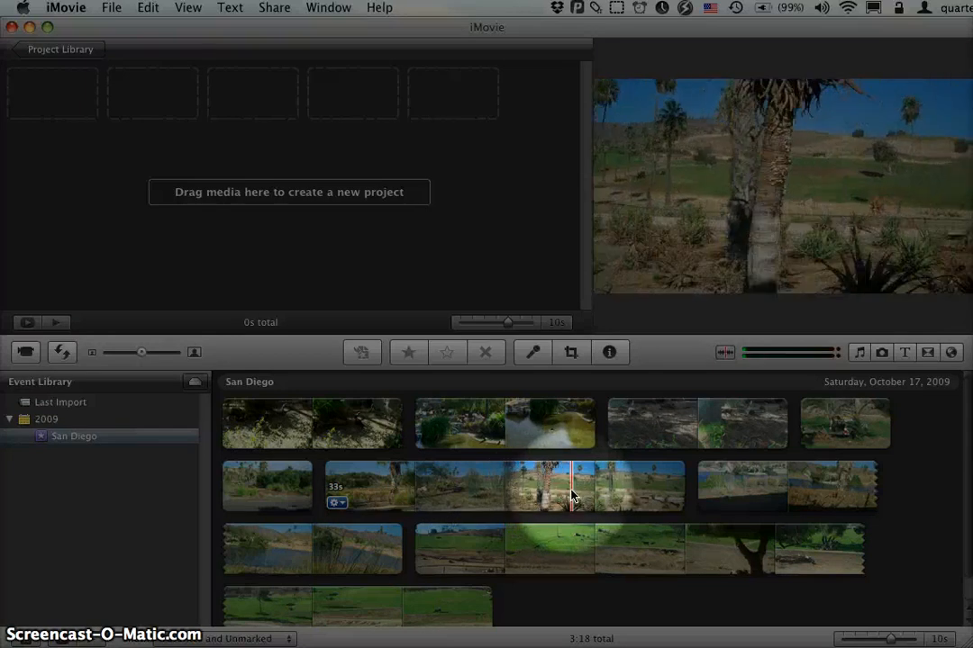
mouse_move(549, 493)
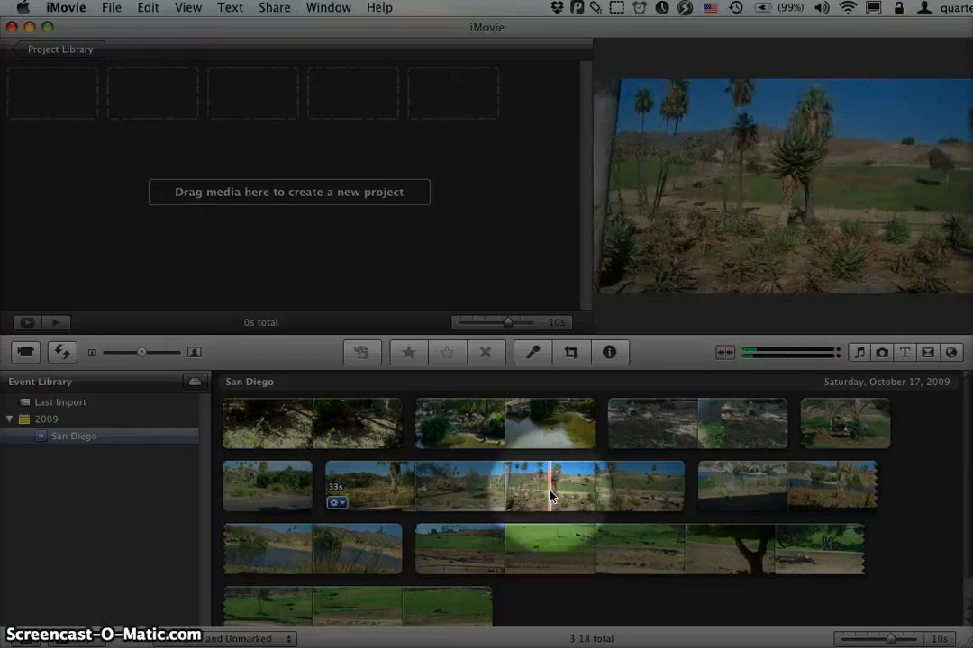
mouse_move(550, 495)
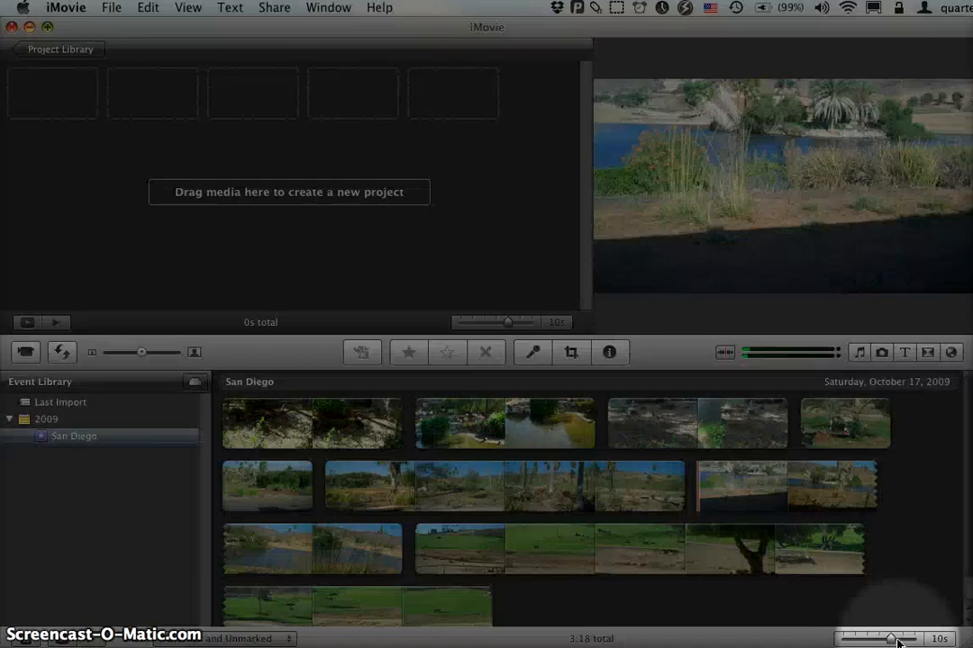
mouse_move(899, 640)
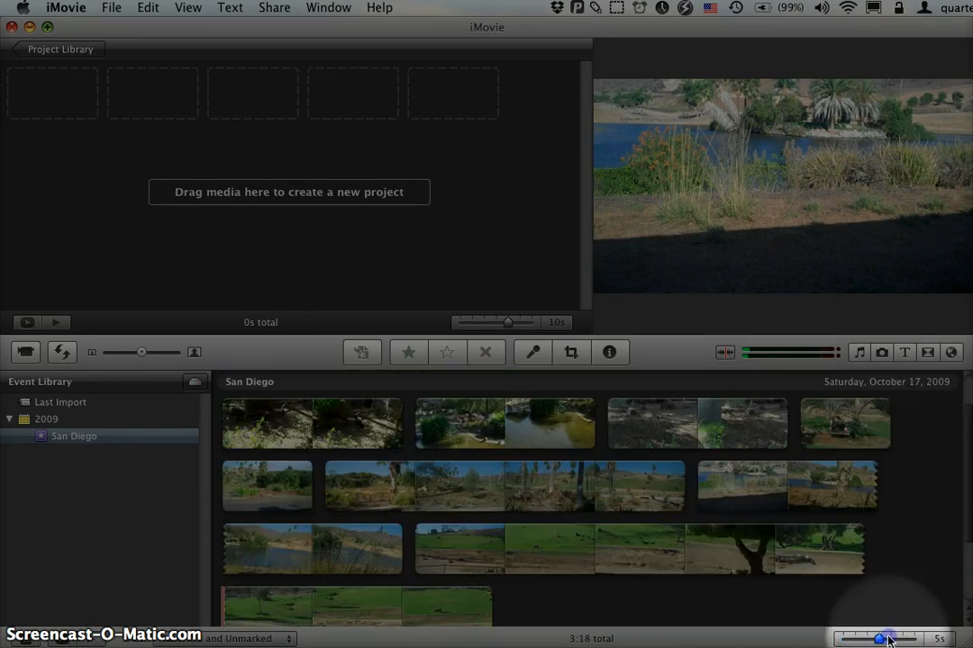
left_click_drag(888, 639, 905, 639)
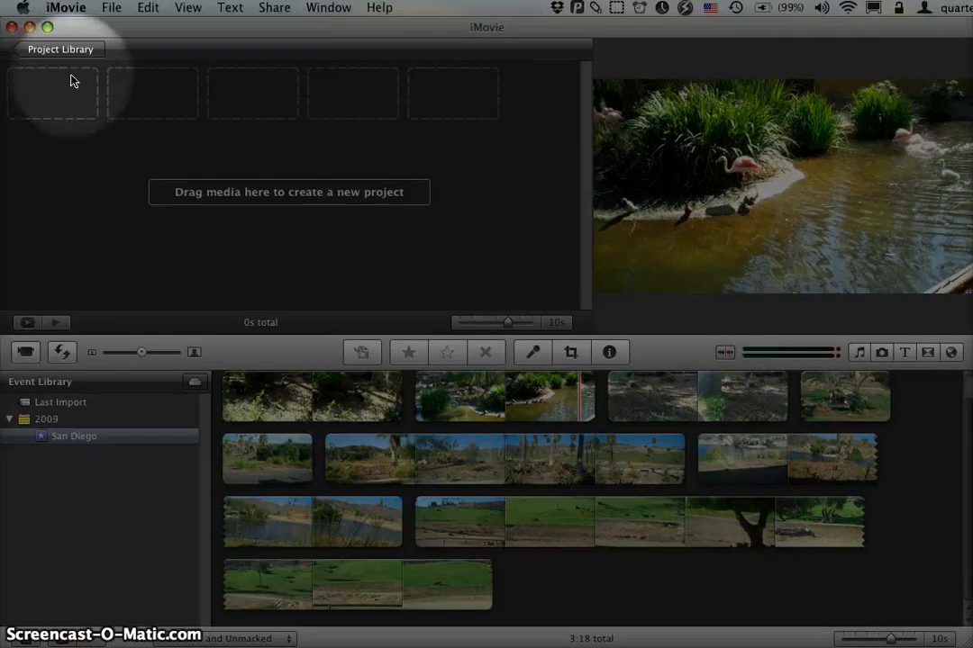
mouse_move(72, 84)
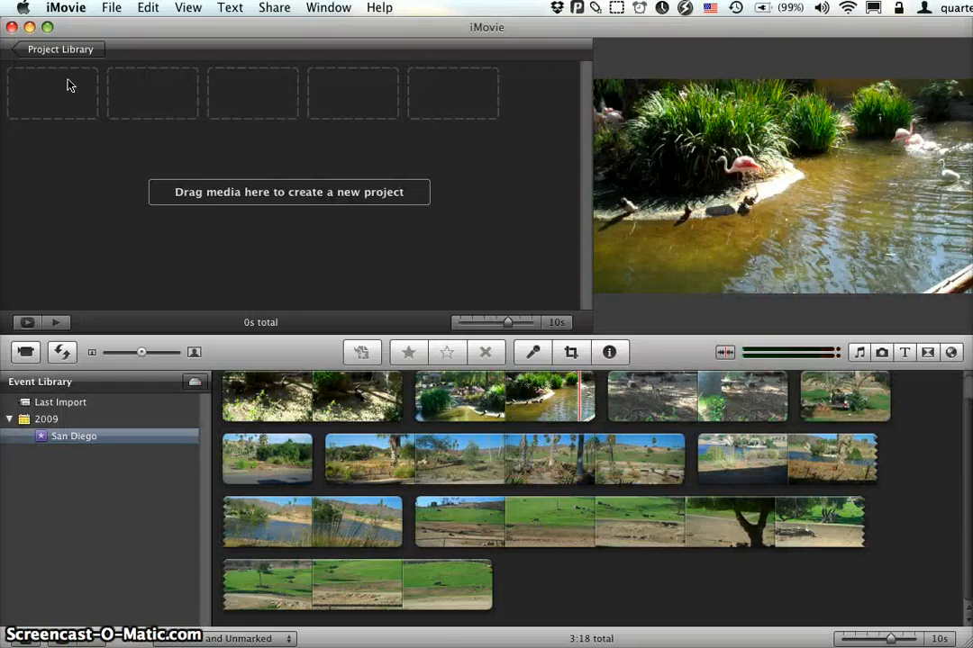
mouse_move(108, 85)
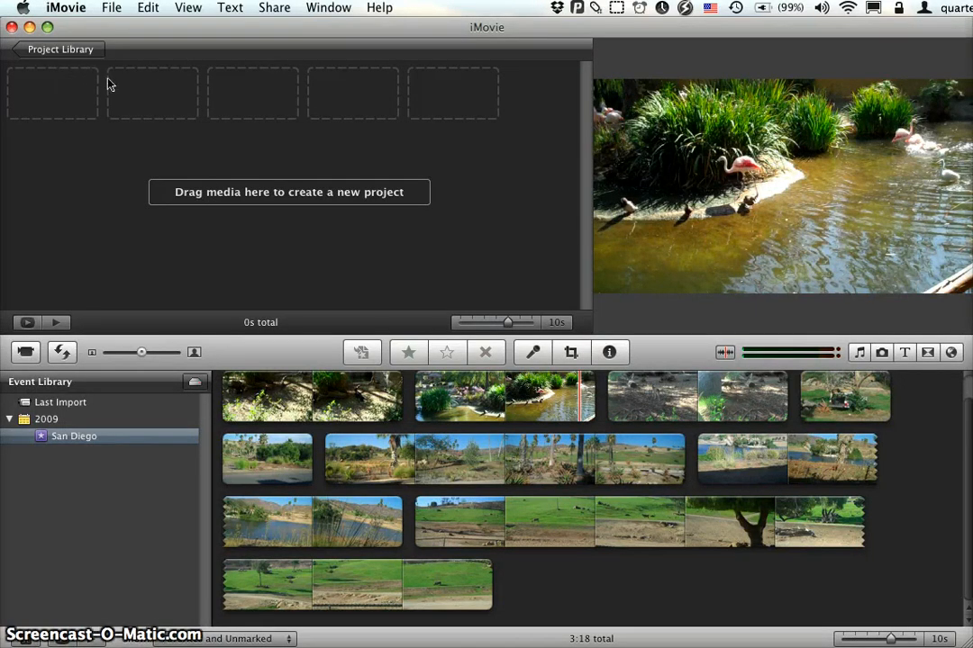
mouse_move(61, 49)
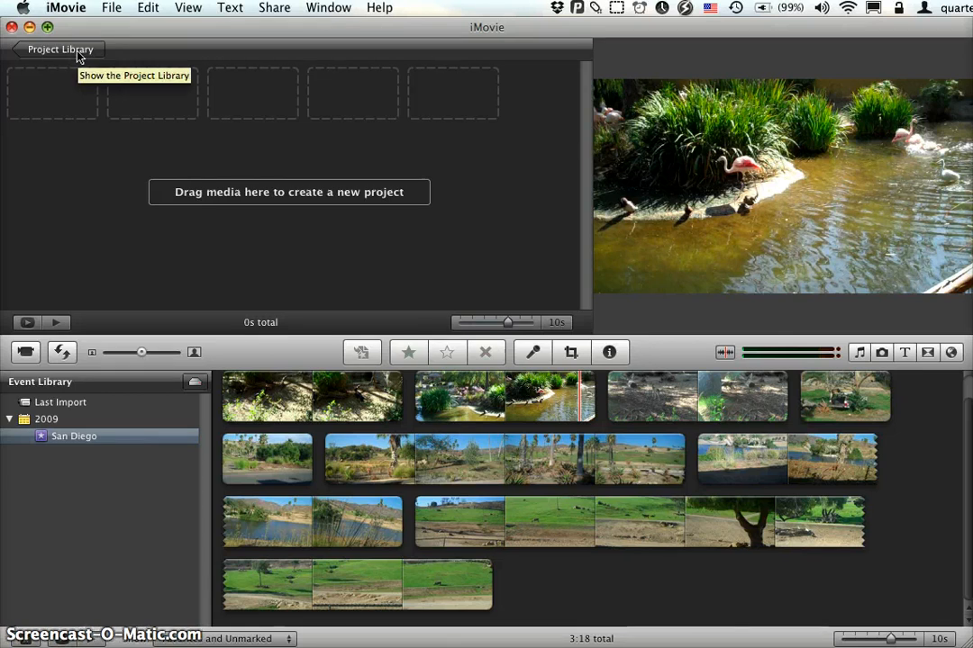
Switch the project pane to the empty Project Library
left_click(61, 48)
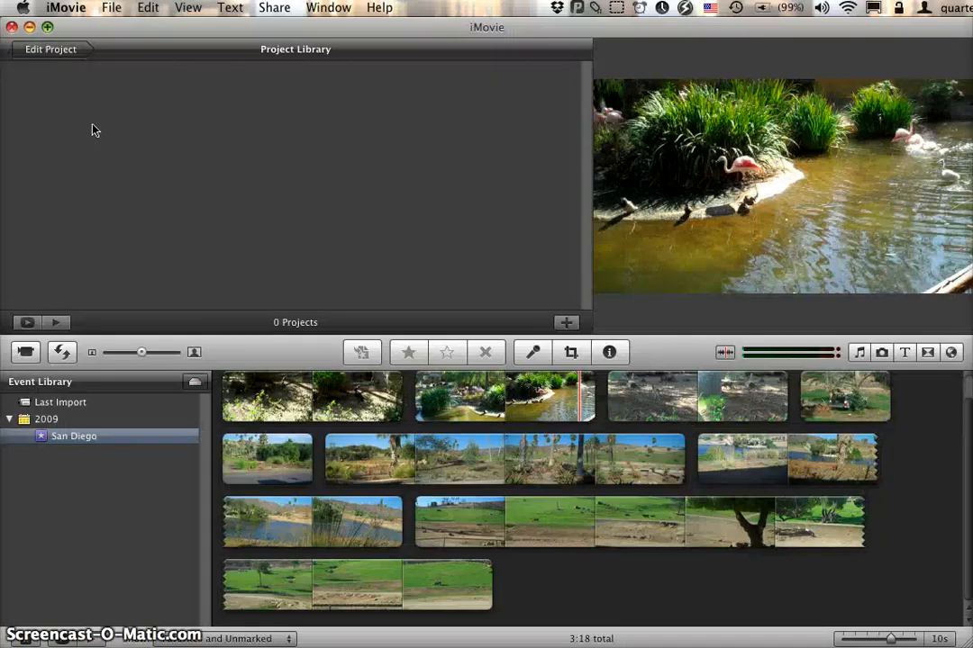
mouse_move(302, 238)
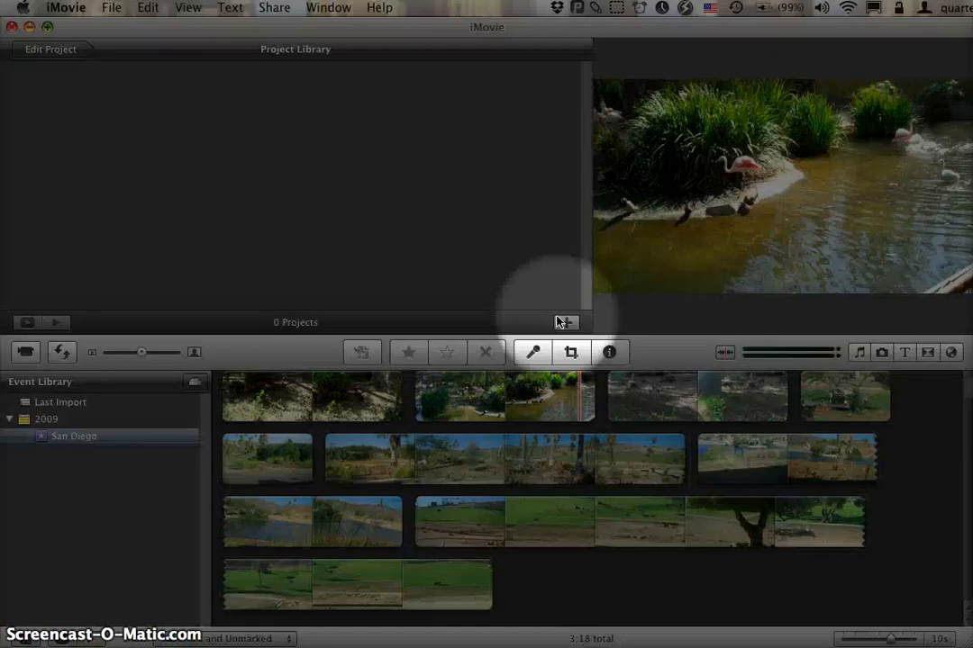
mouse_move(565, 323)
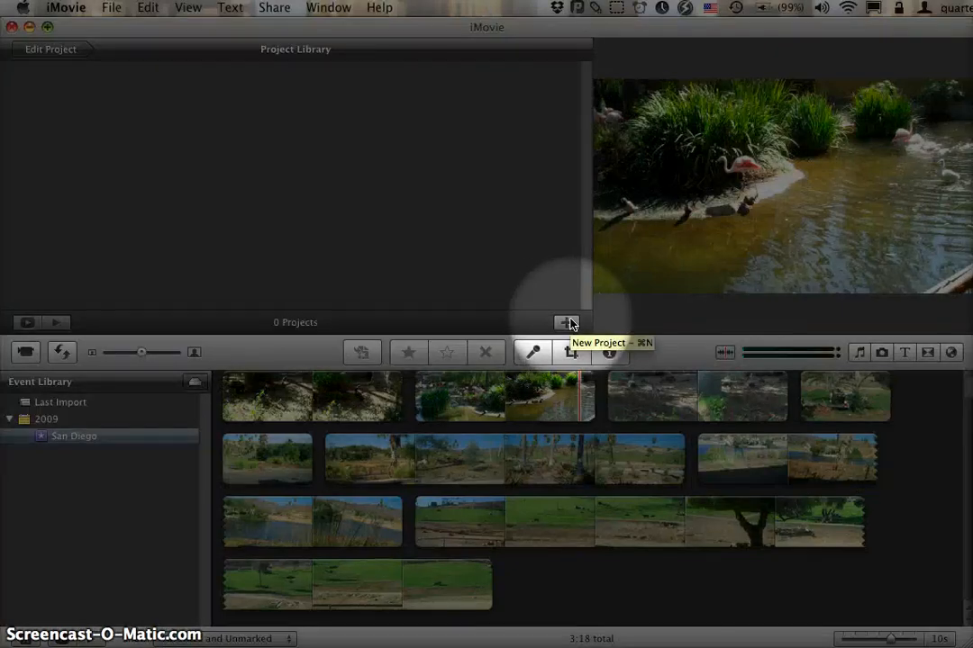
Start a widescreen 16:9, no-theme project named 'My First Spectacular Movie'
left_click(568, 322)
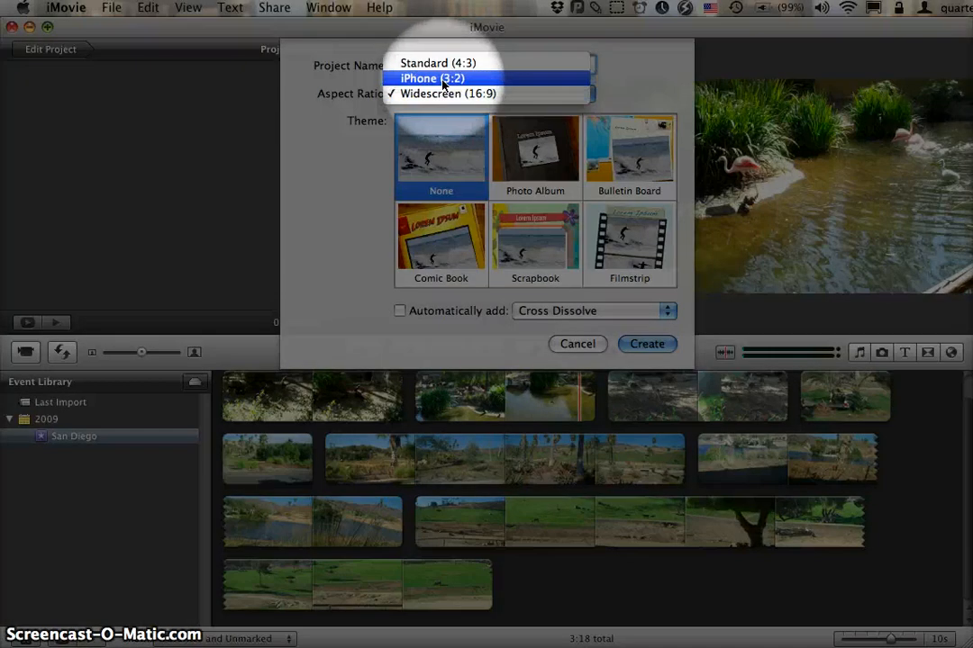
mouse_move(438, 63)
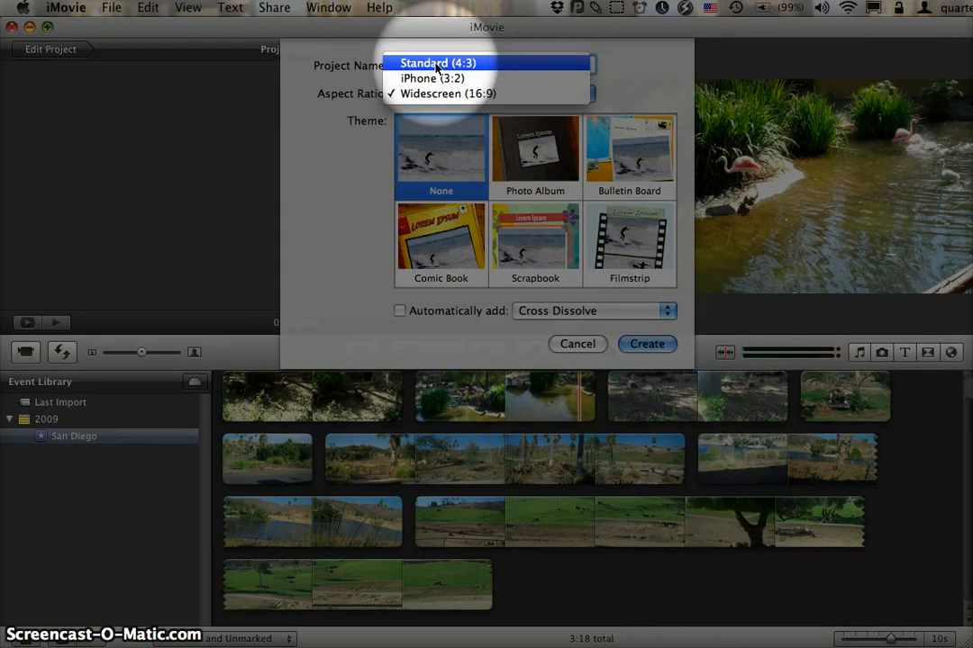
mouse_move(432, 78)
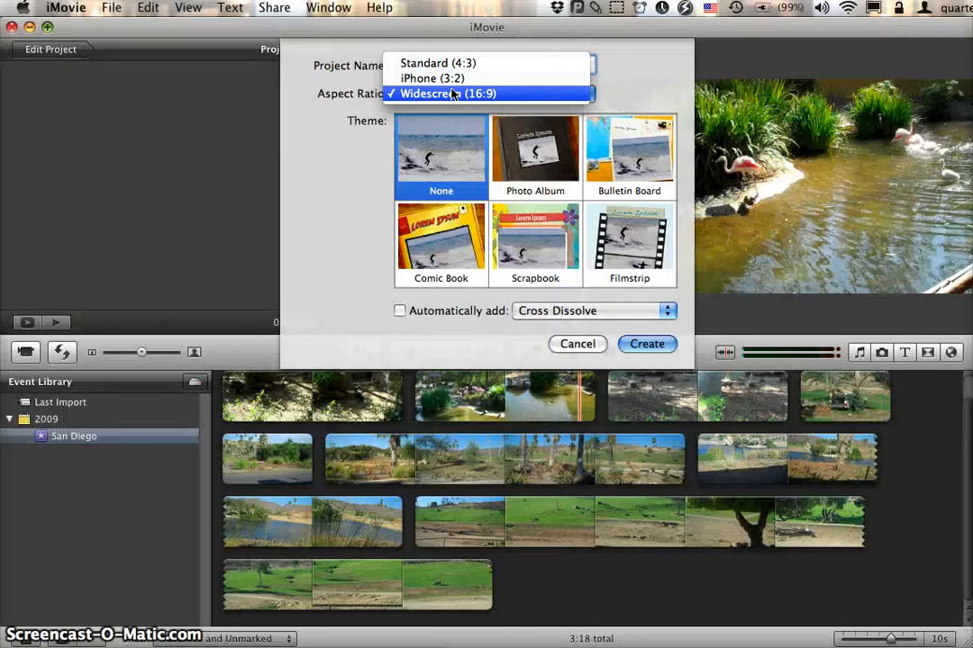
left_click(448, 94)
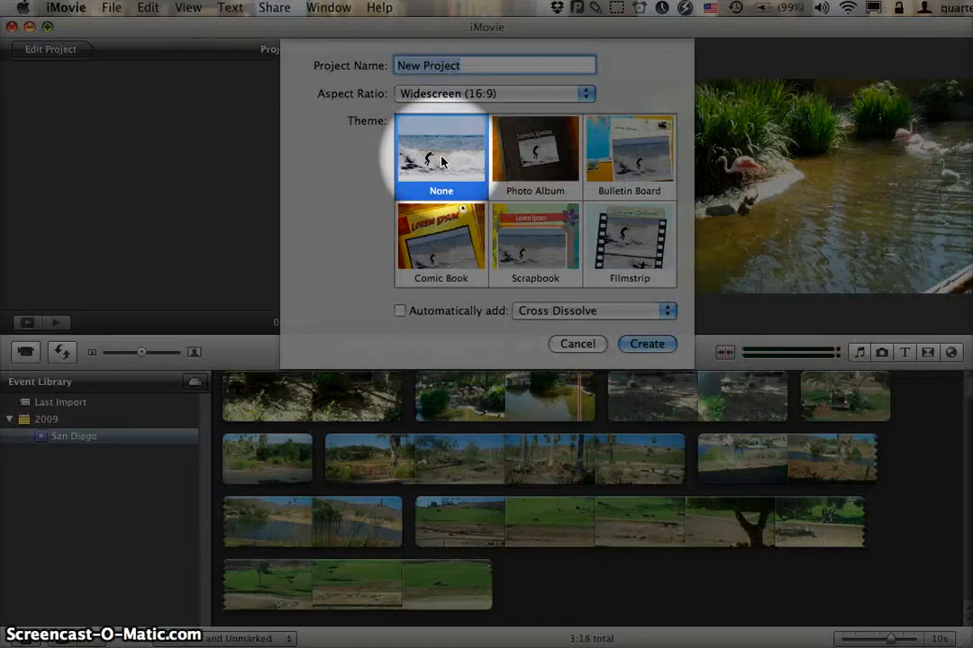
mouse_move(467, 161)
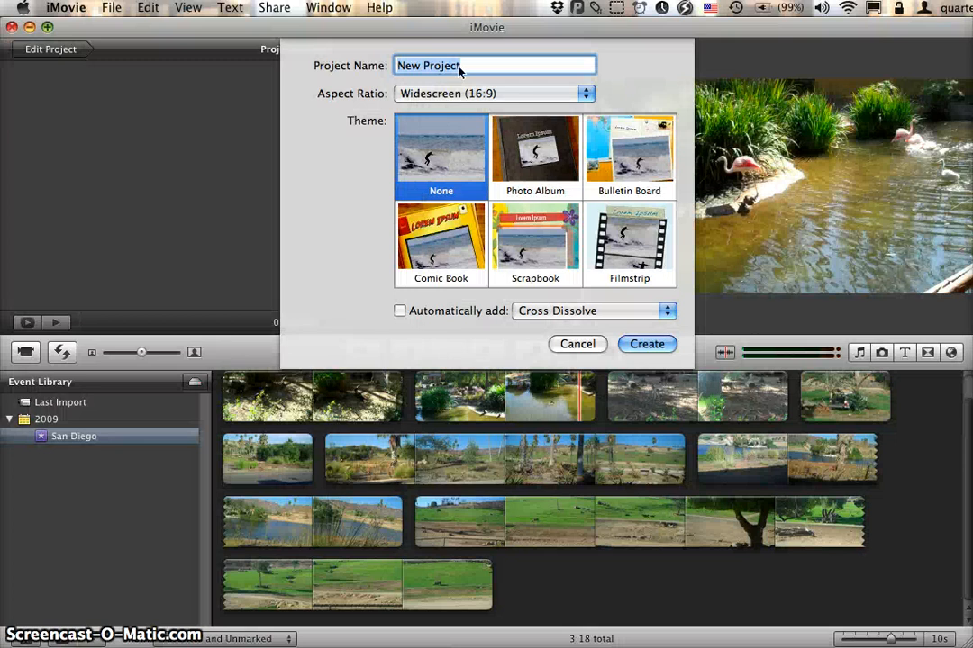
type("My First")
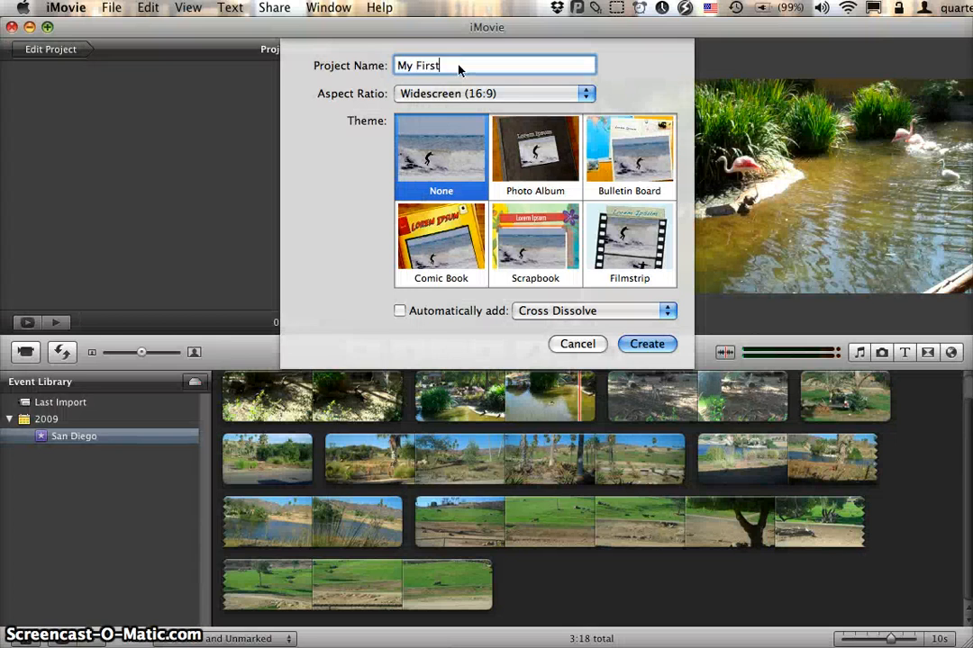
type("Spreatcu")
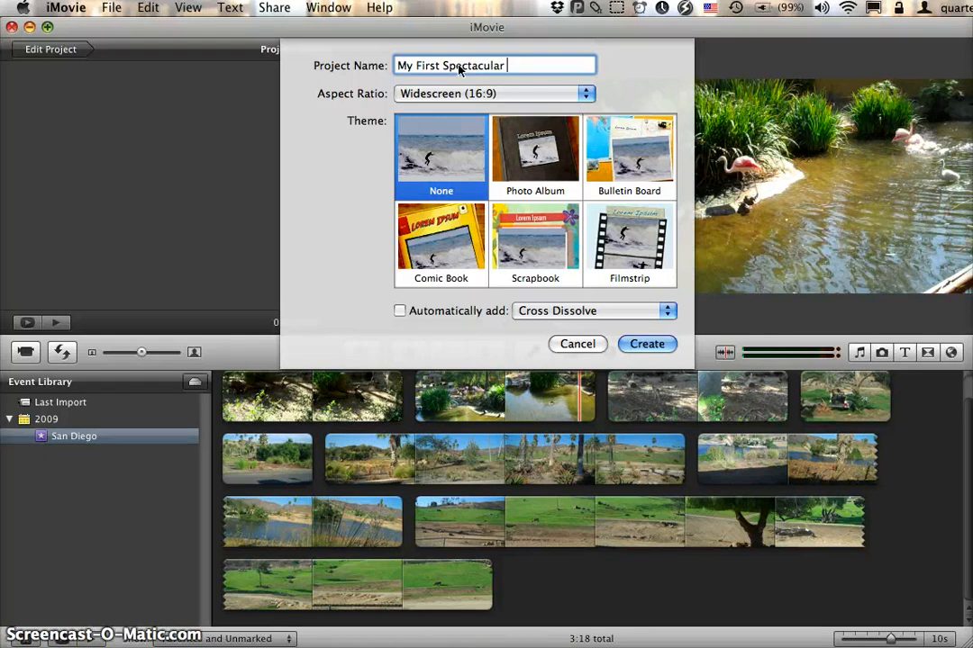
type("Movie")
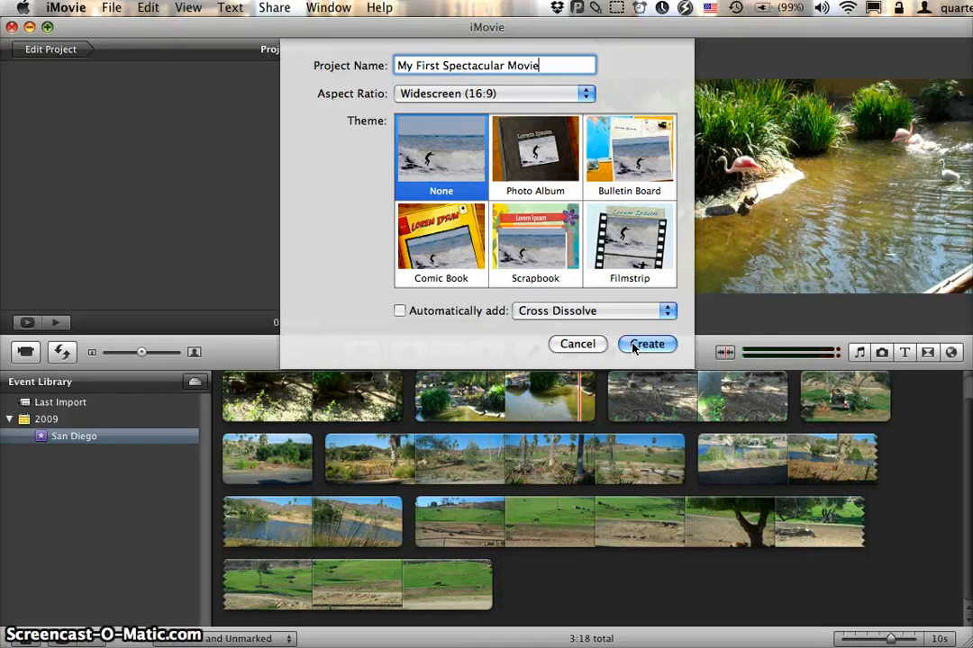
Create the project and add four San Diego clips, including the flamingo pond clip, totalling 47 seconds
left_click(647, 344)
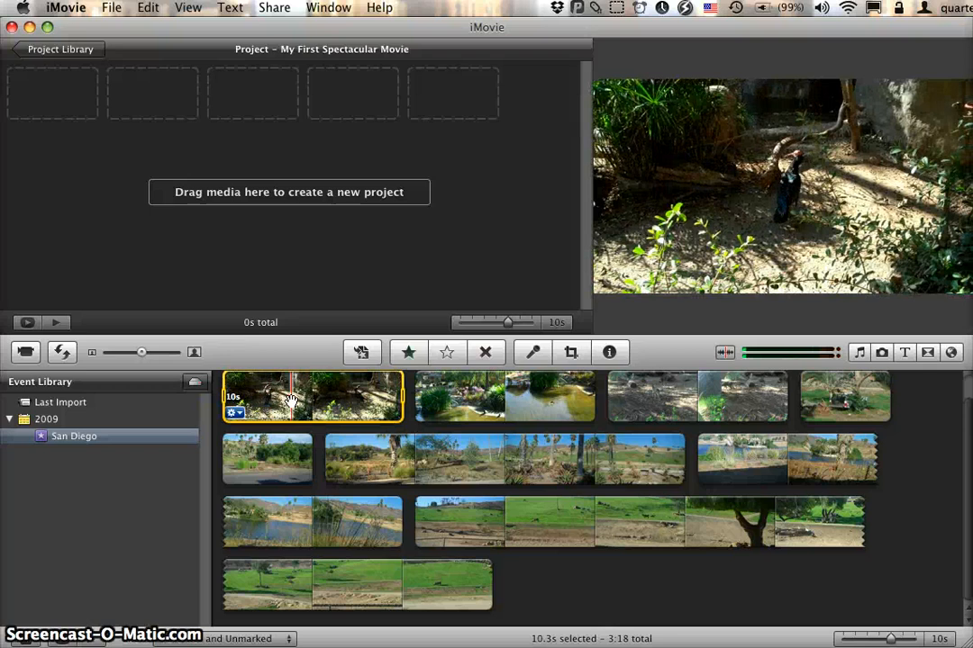
left_click_drag(311, 396, 90, 95)
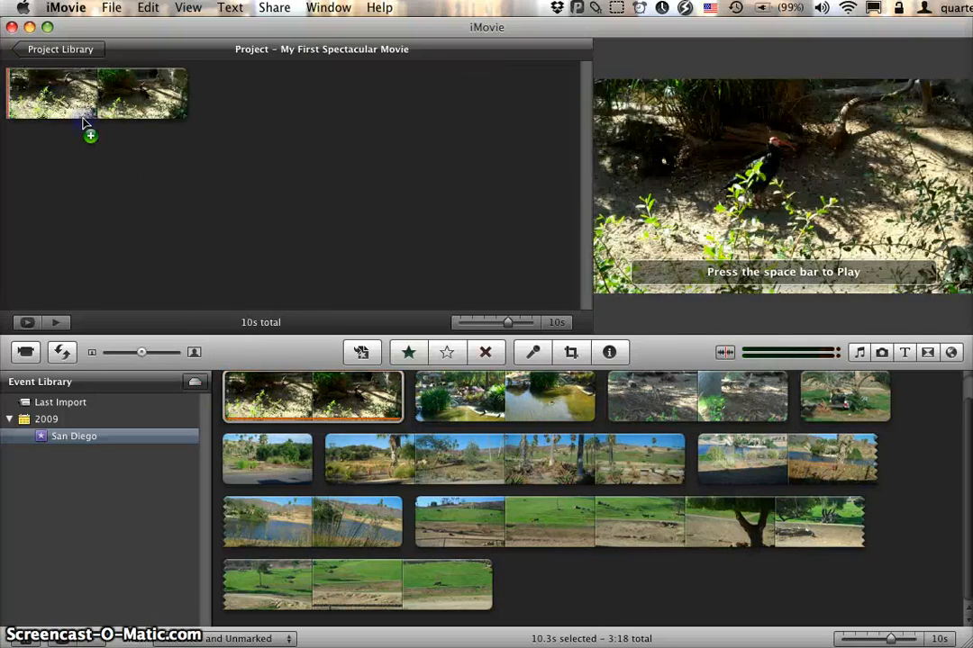
left_click(609, 352)
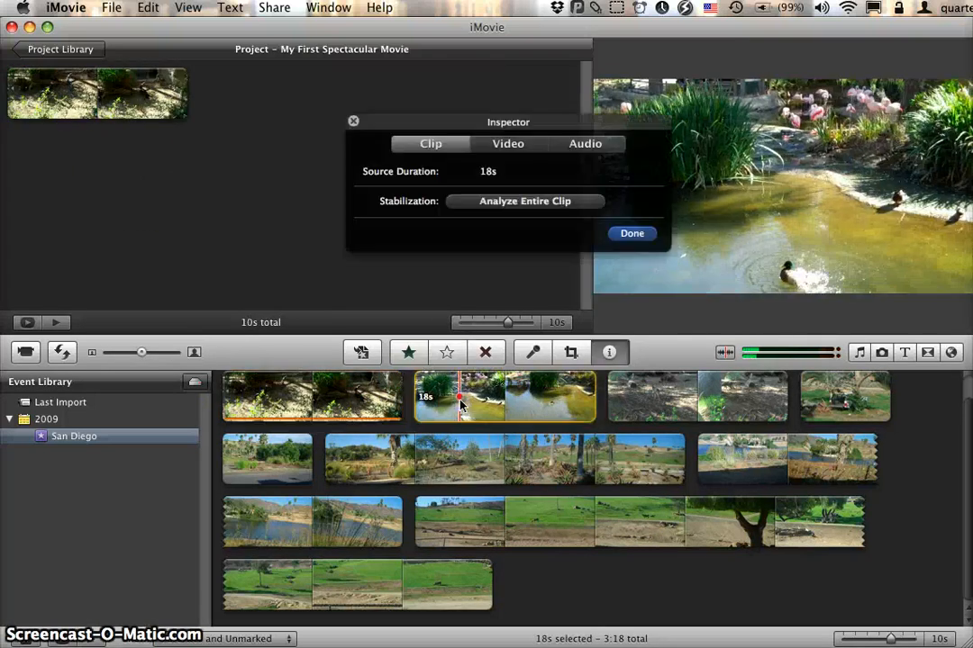
left_click(632, 233)
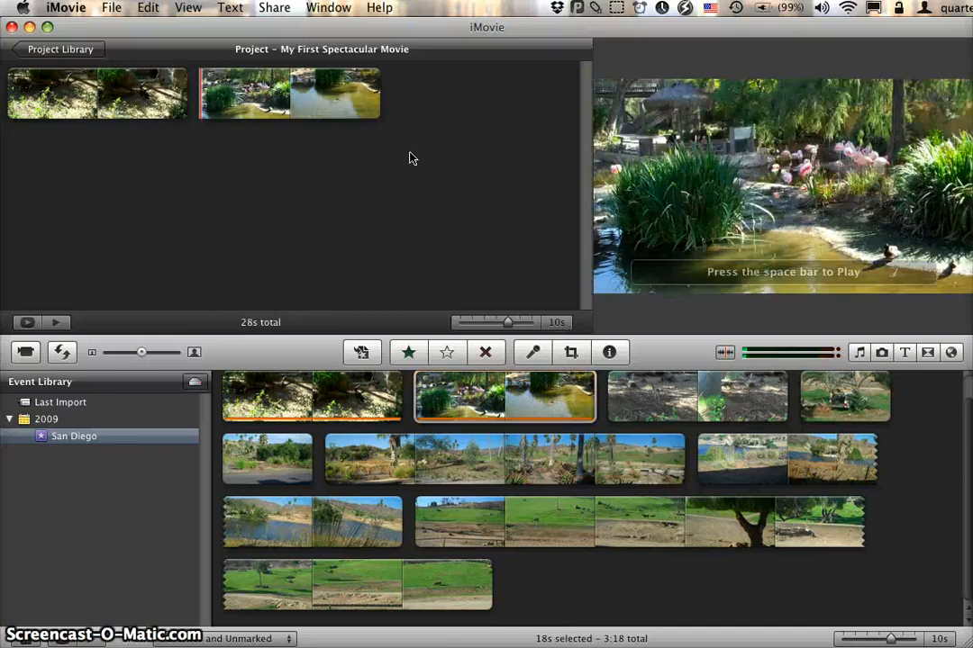
left_click(495, 459)
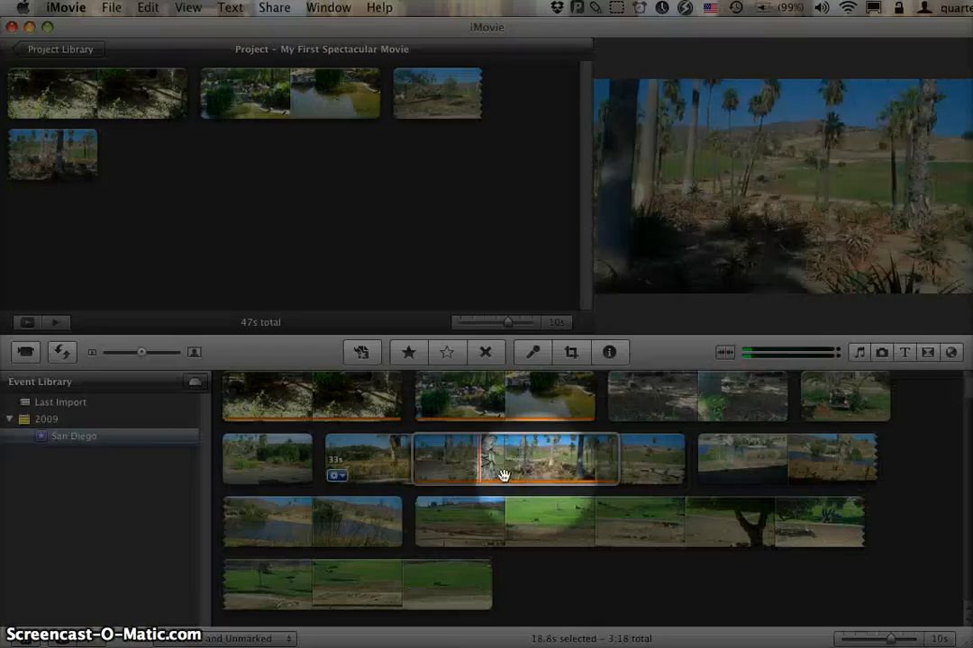
mouse_move(577, 475)
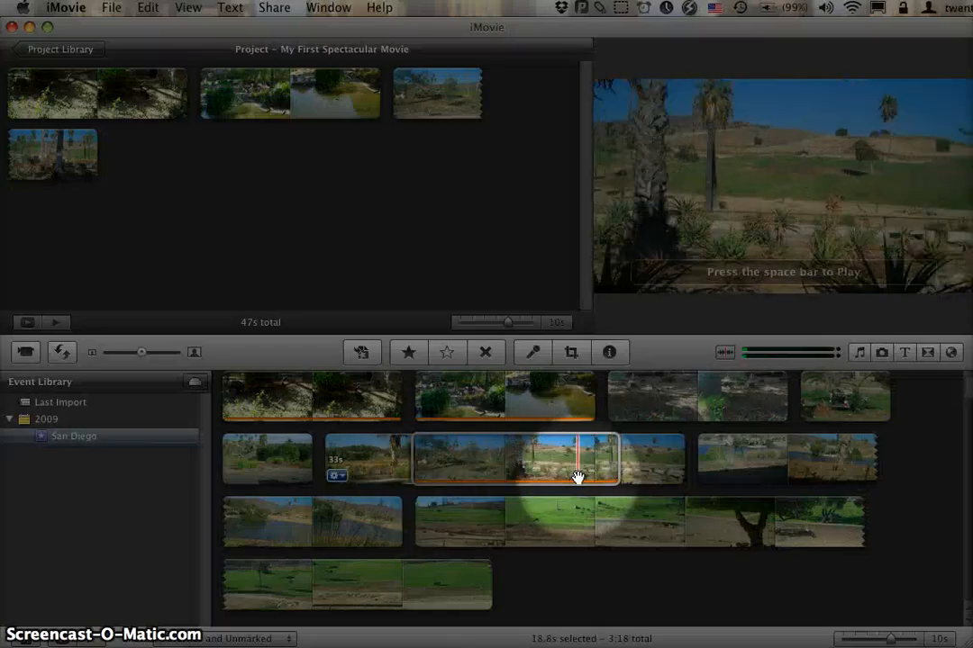
left_click(504, 396)
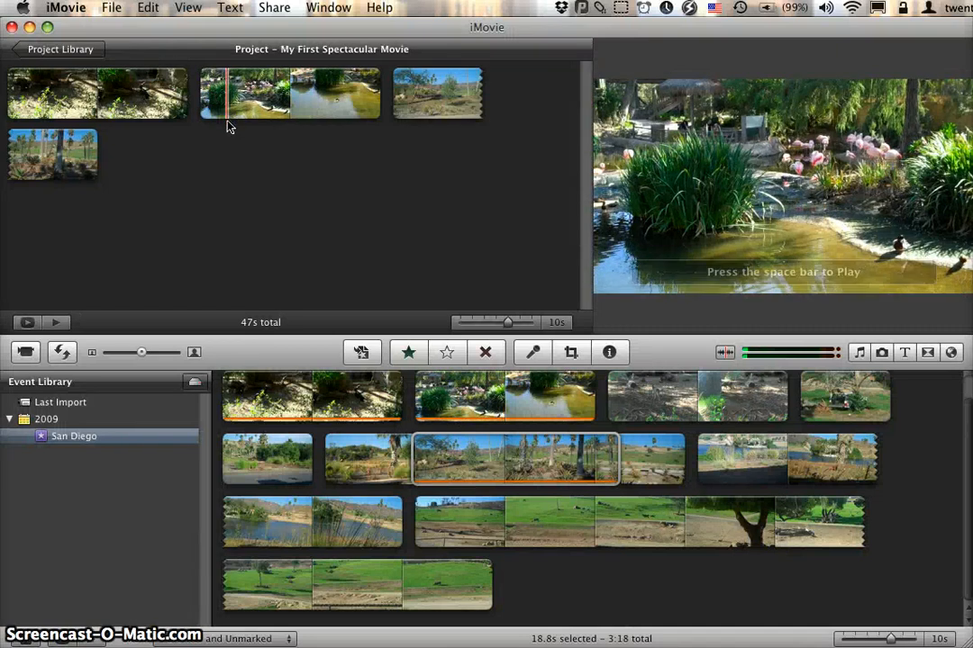
Move the first clip later and the palm tree clip earlier, leaving 44 seconds
left_click(94, 93)
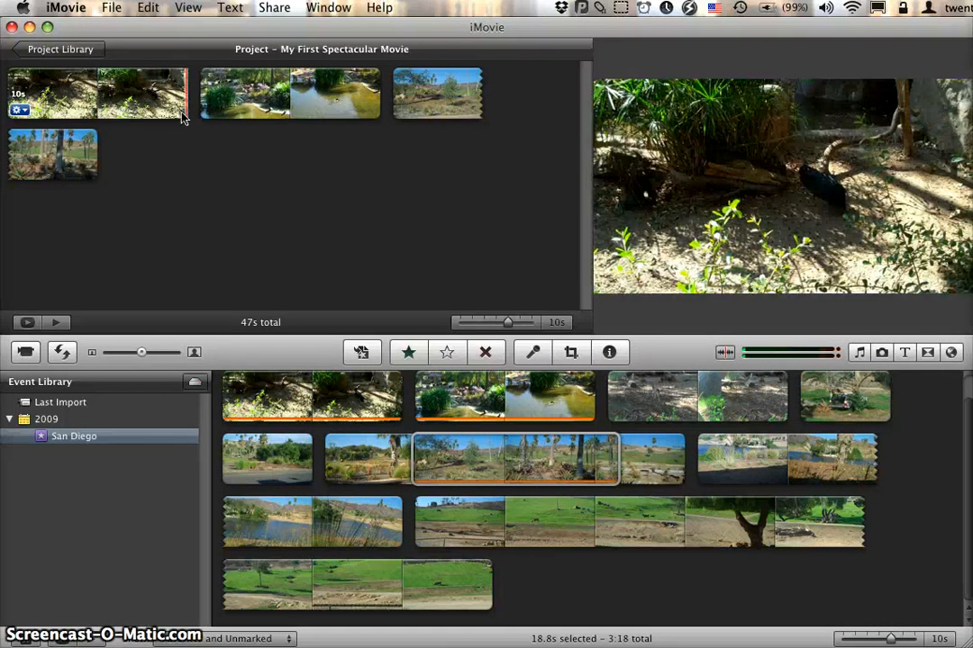
left_click(157, 93)
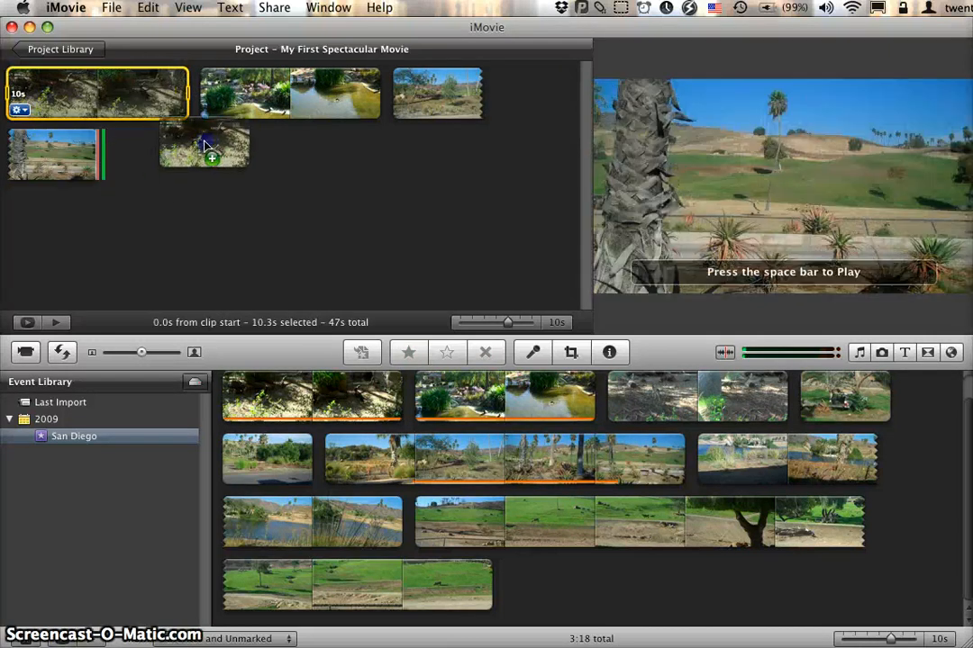
left_click_drag(204, 144, 387, 126)
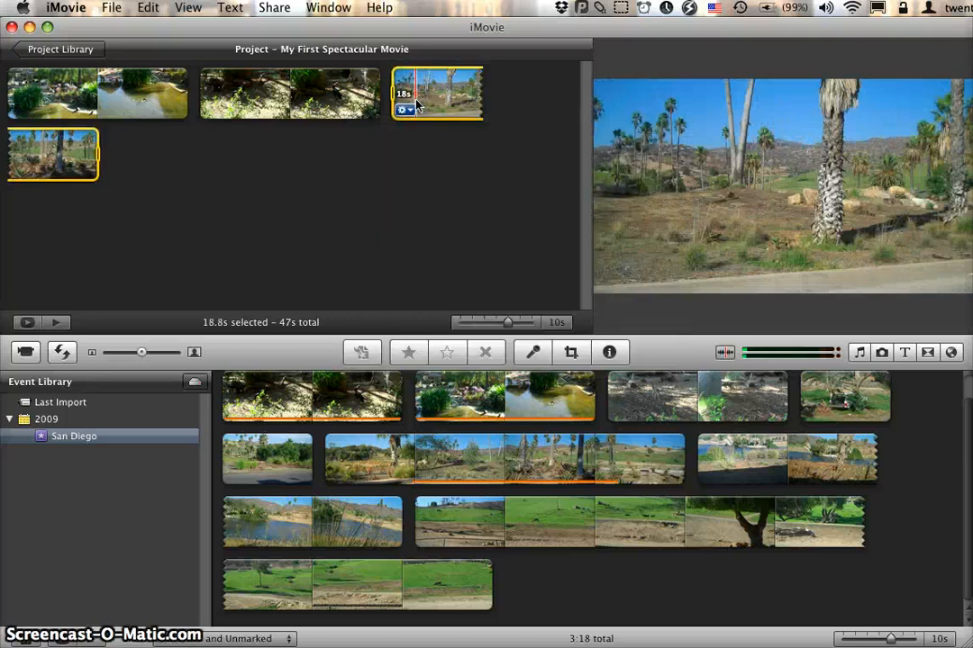
left_click_drag(436, 93, 288, 92)
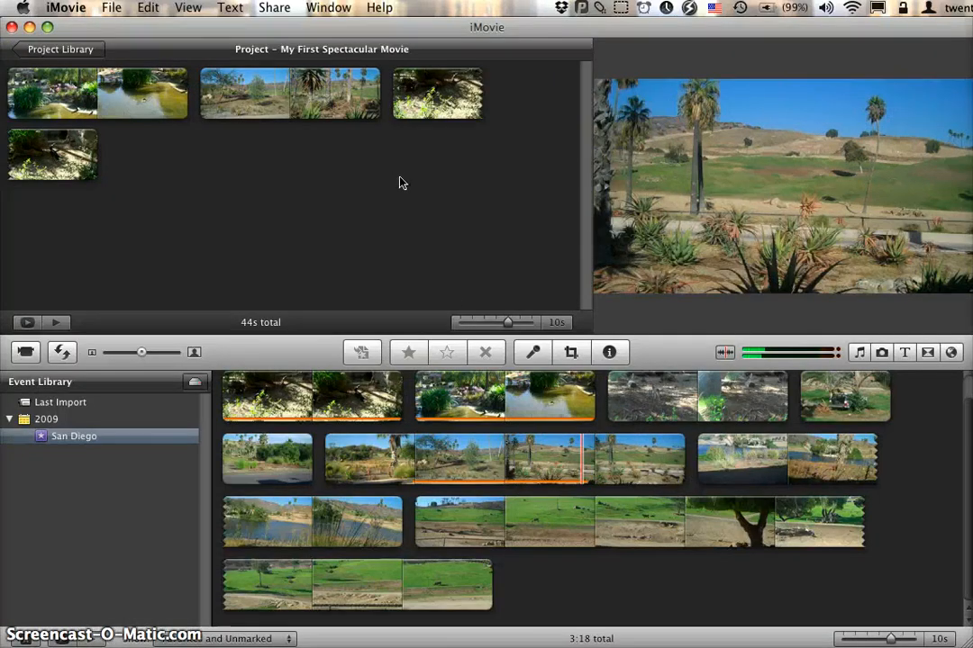
mouse_move(415, 177)
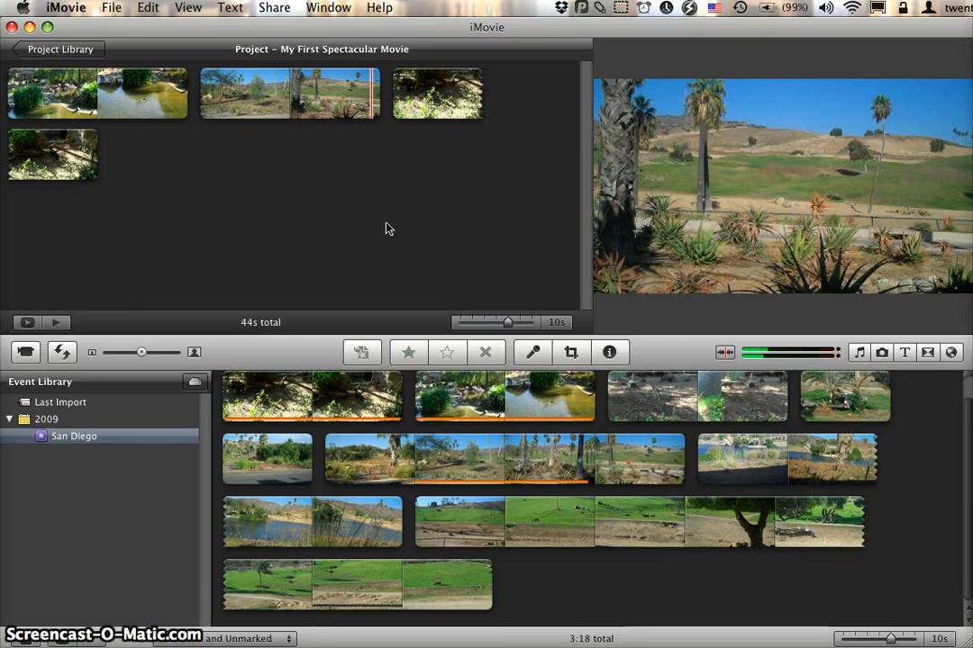
Quit iMovie from the menu bar
left_click(111, 7)
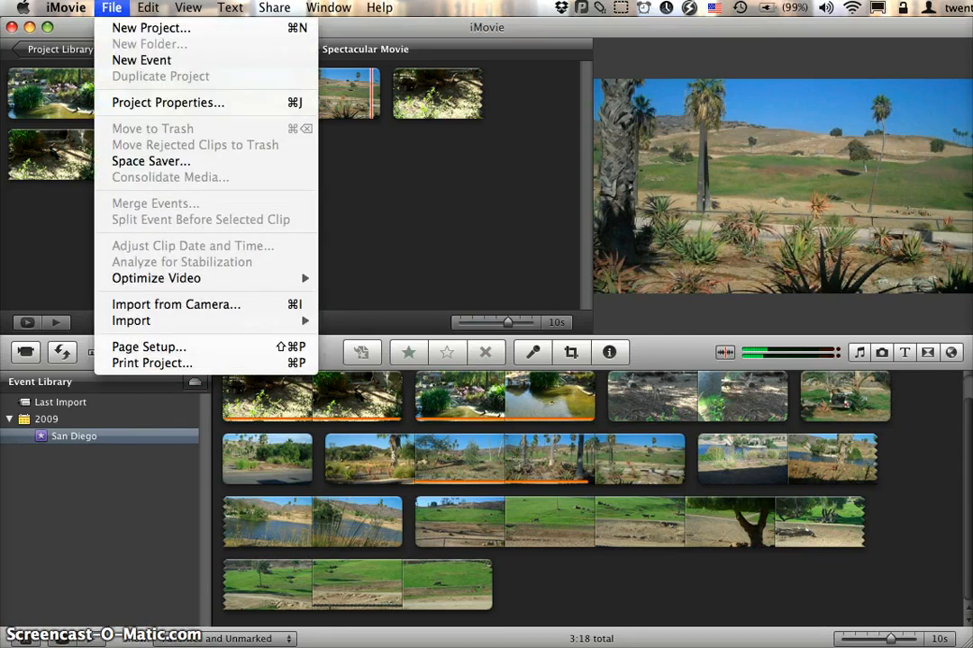
left_click(66, 7)
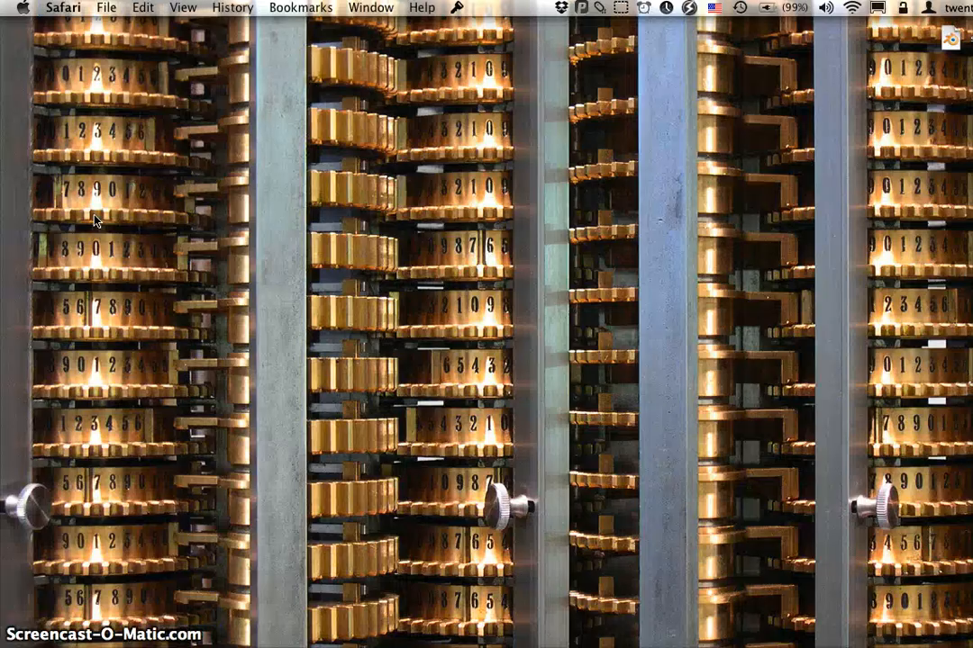
mouse_move(162, 180)
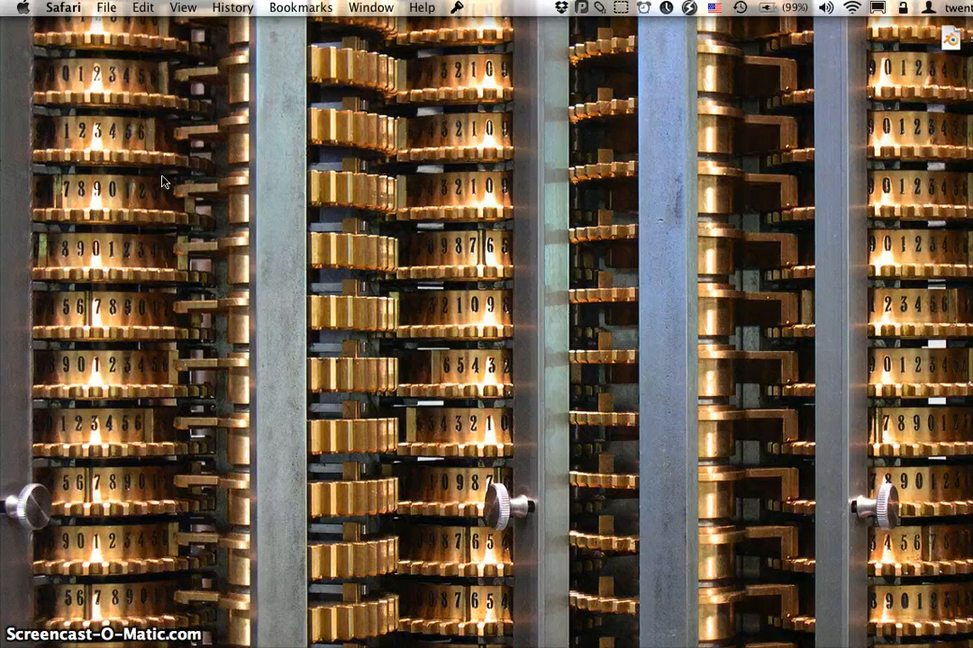